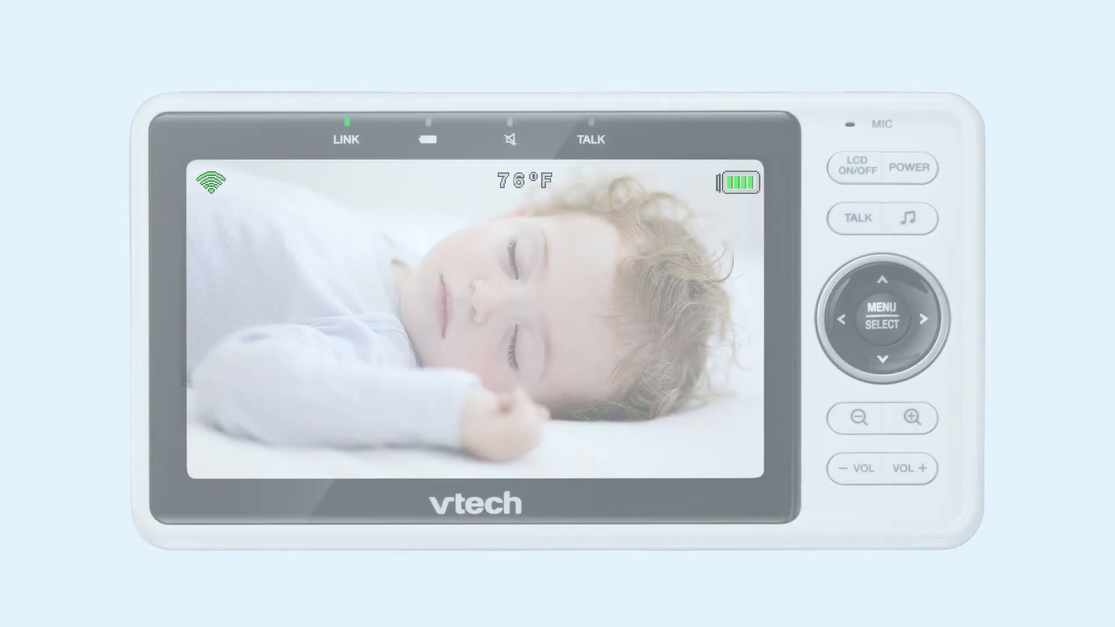
# Step: Open the parent unit menu and highlight the Network Settings icon
pyautogui.click(881, 326)
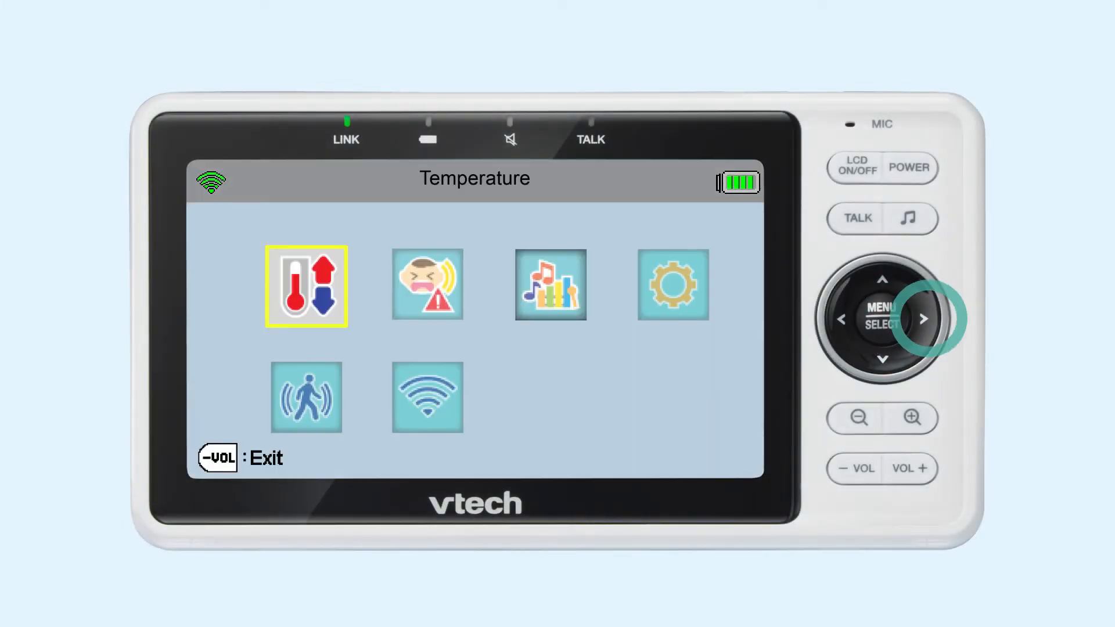
pyautogui.click(883, 358)
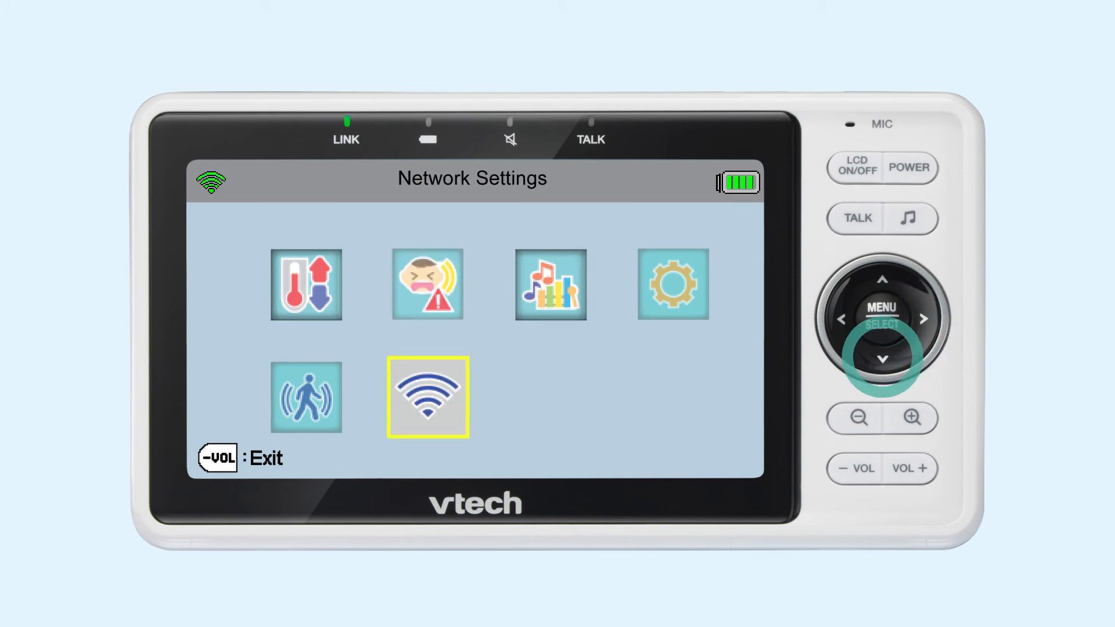